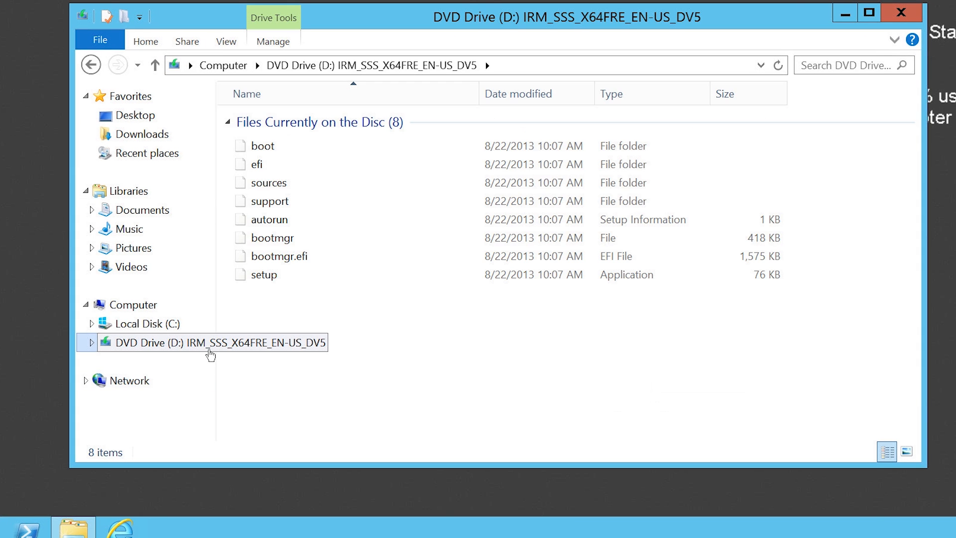
Launch setup from the installation DVD and choose Install now on the splash screen.
click(263, 275)
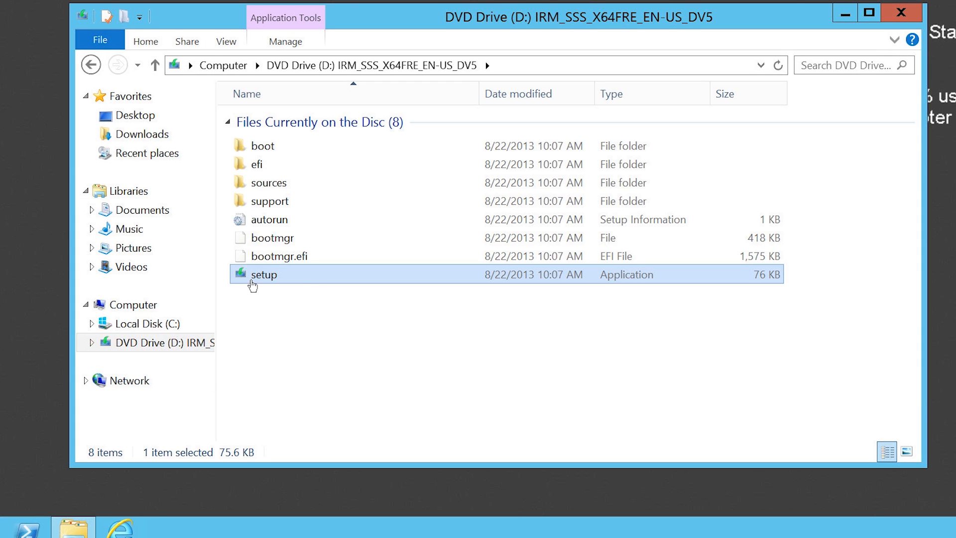
mouse_move(311, 297)
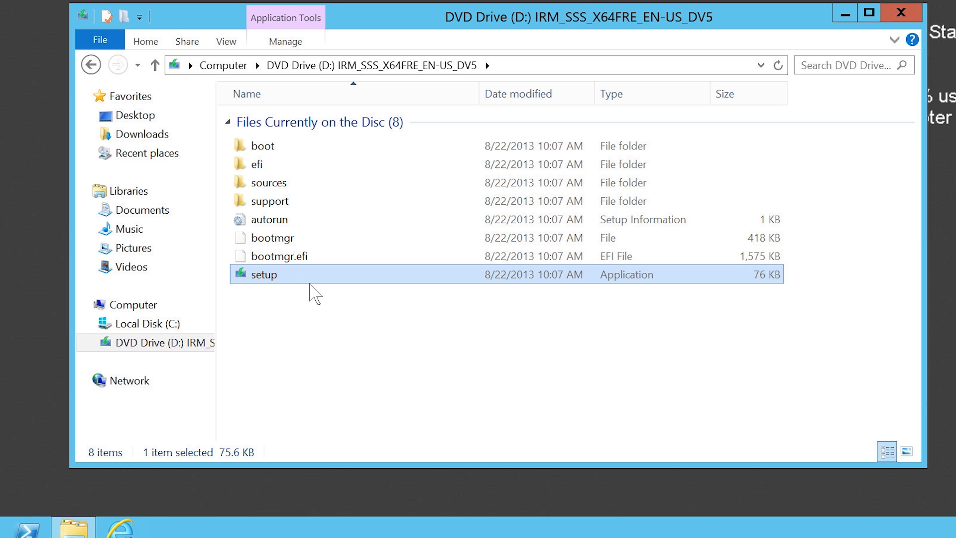
double_click(262, 275)
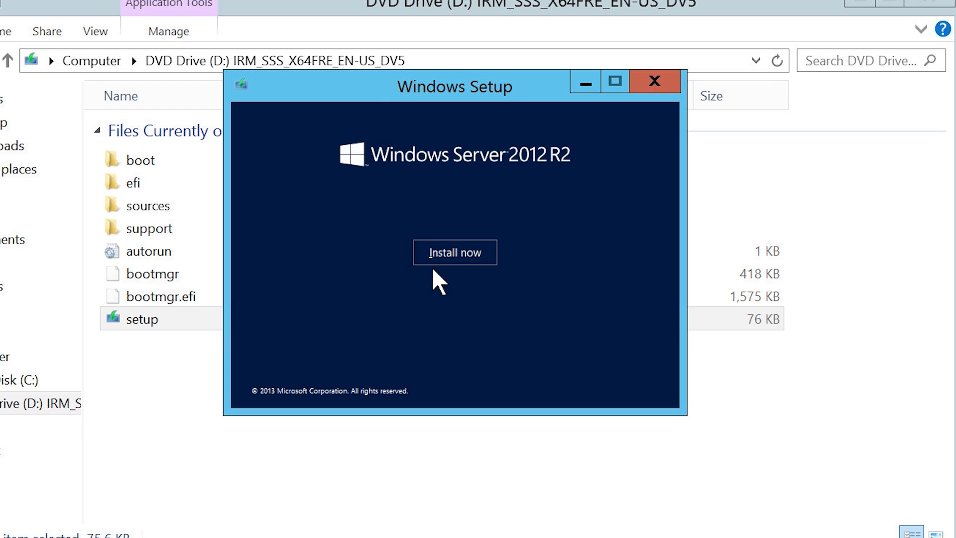
click(654, 81)
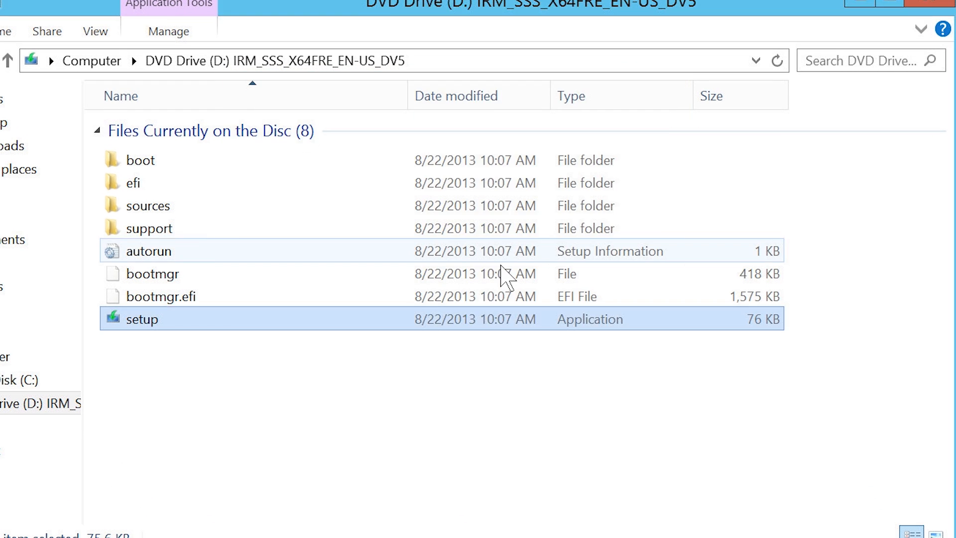
double_click(141, 318)
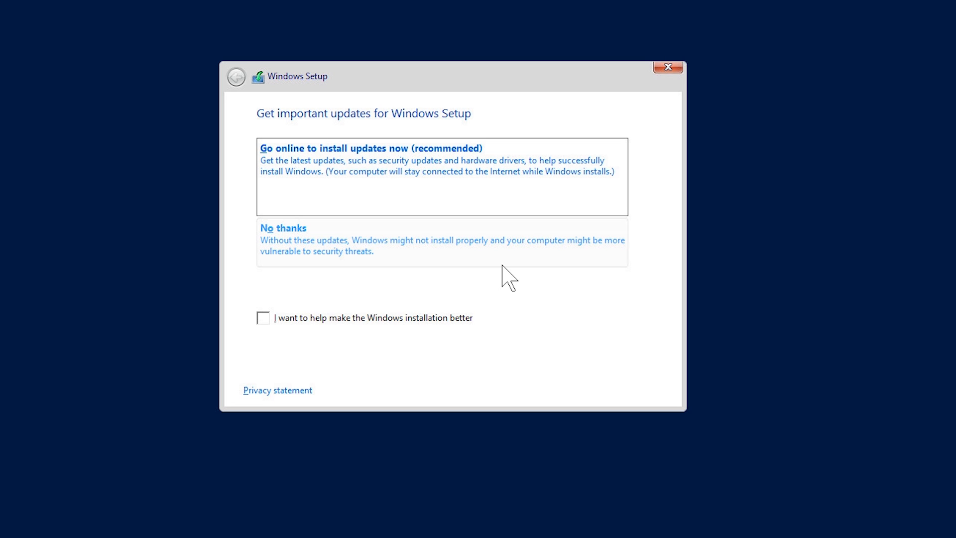
mouse_move(463, 261)
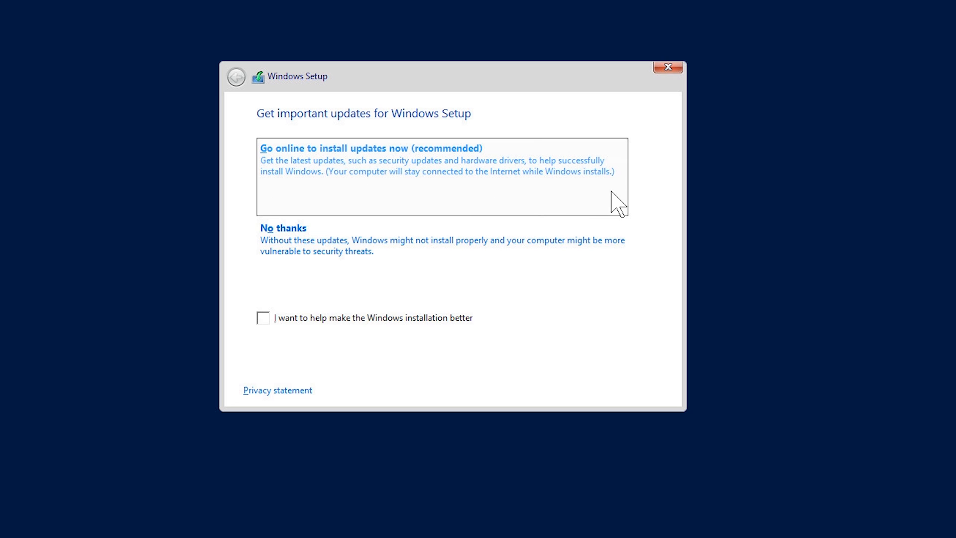
mouse_move(610, 195)
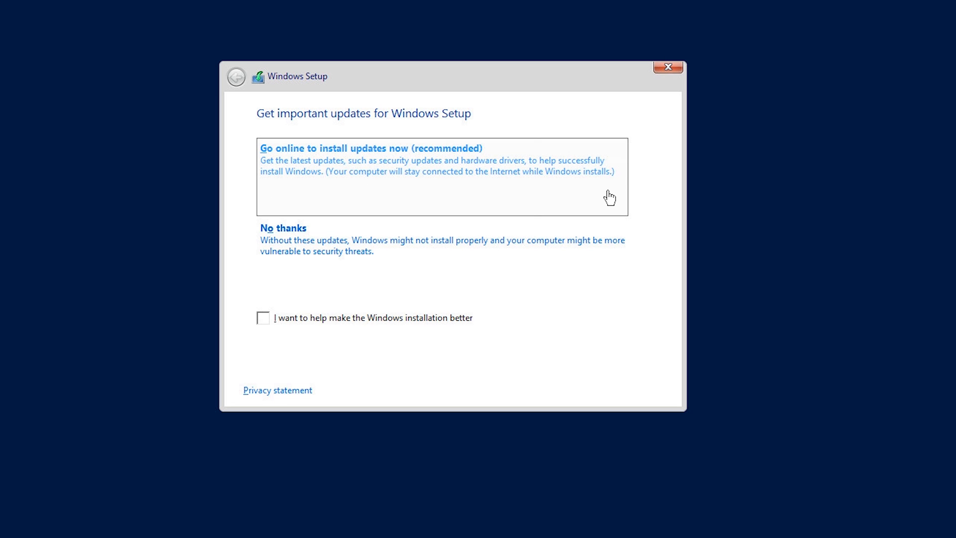
Choose to go online and install setup updates now.
click(371, 147)
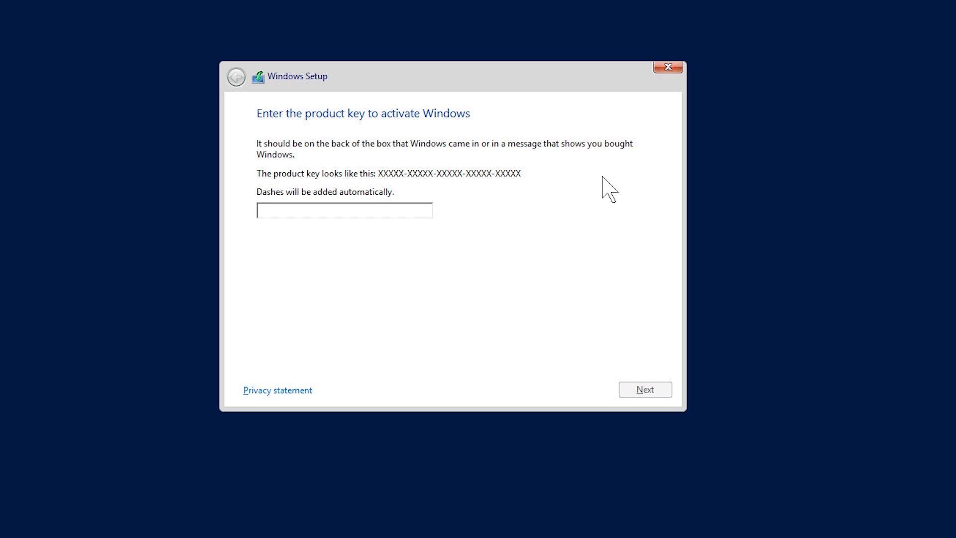
Enter the product key and continue.
text(XXXXXXXXXXX-XXXXX-XXXXX-XXXXX)
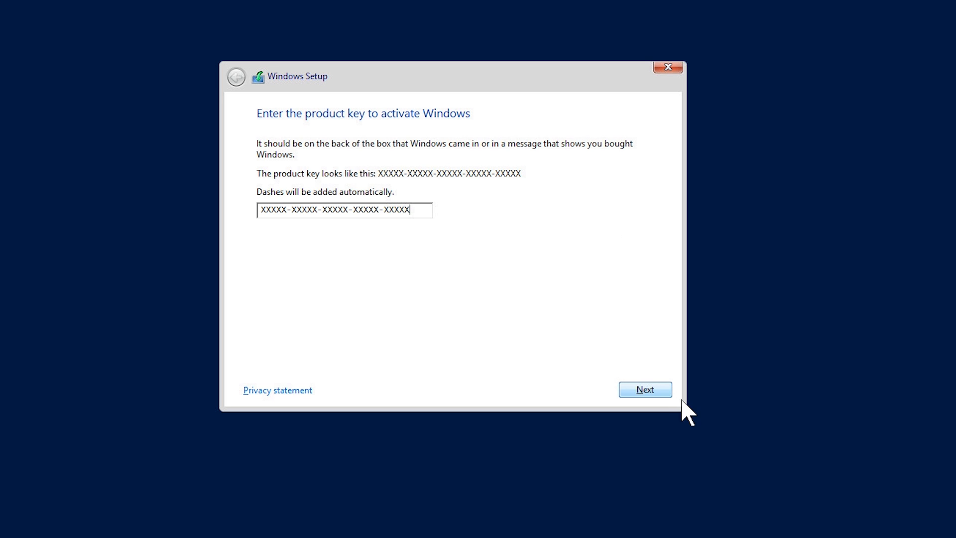
click(645, 389)
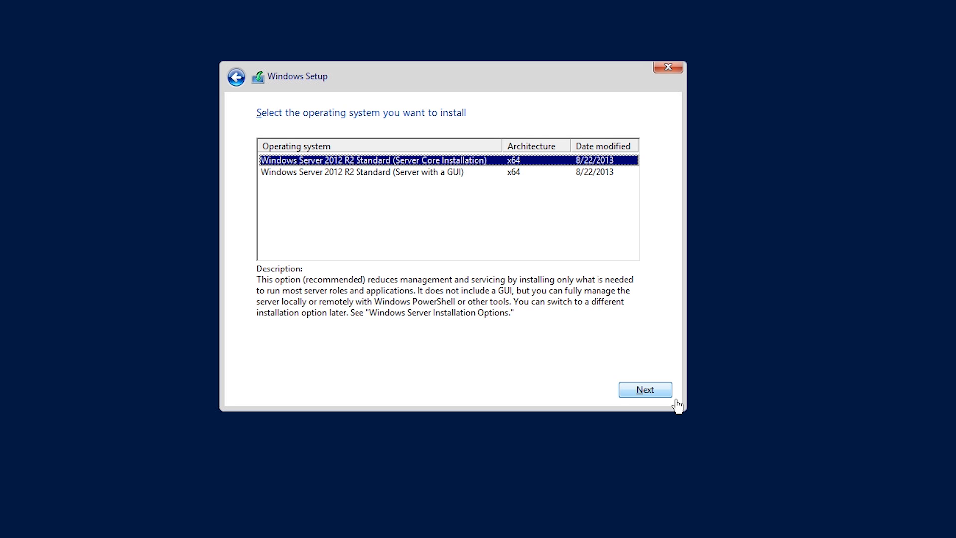
mouse_move(672, 412)
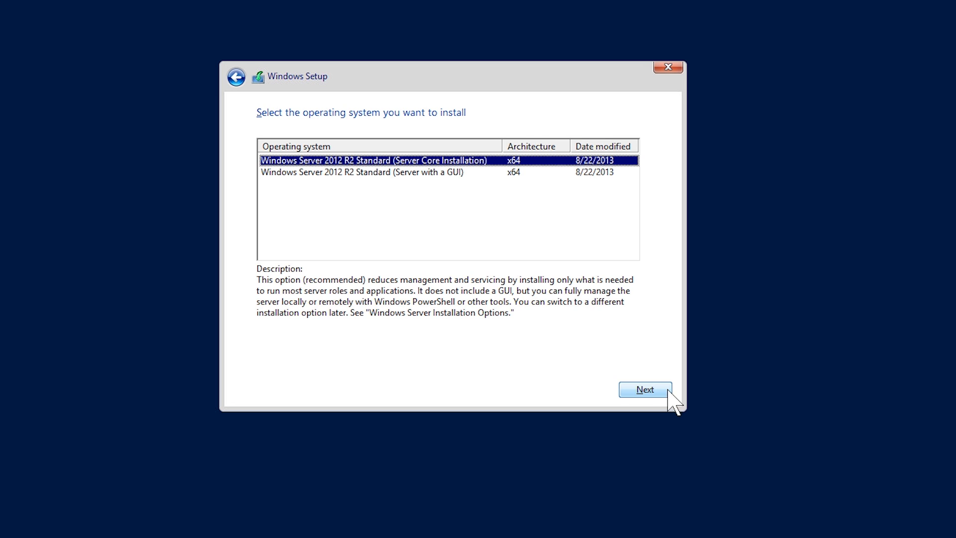
Select Windows Server 2012 R2 Standard (Server with a GUI) and accept the license terms.
click(362, 174)
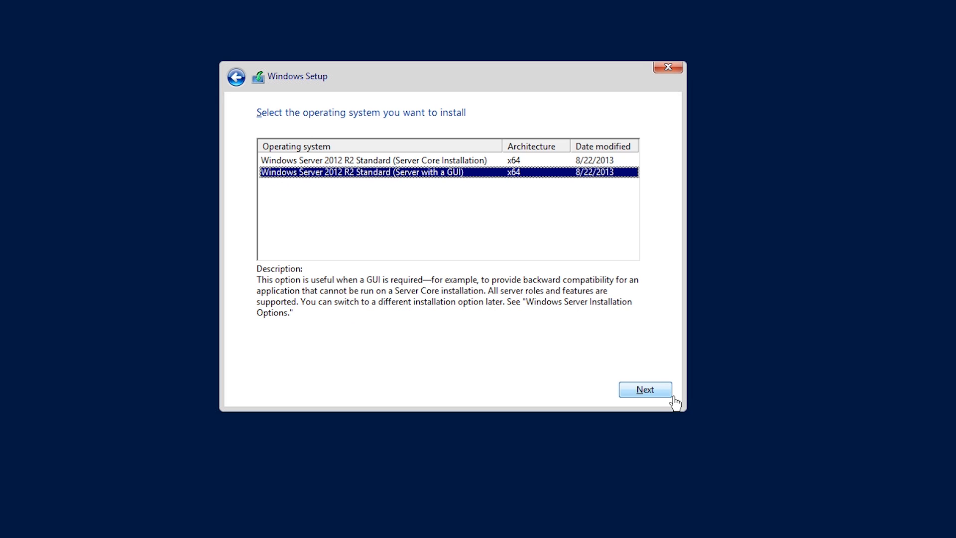
click(645, 389)
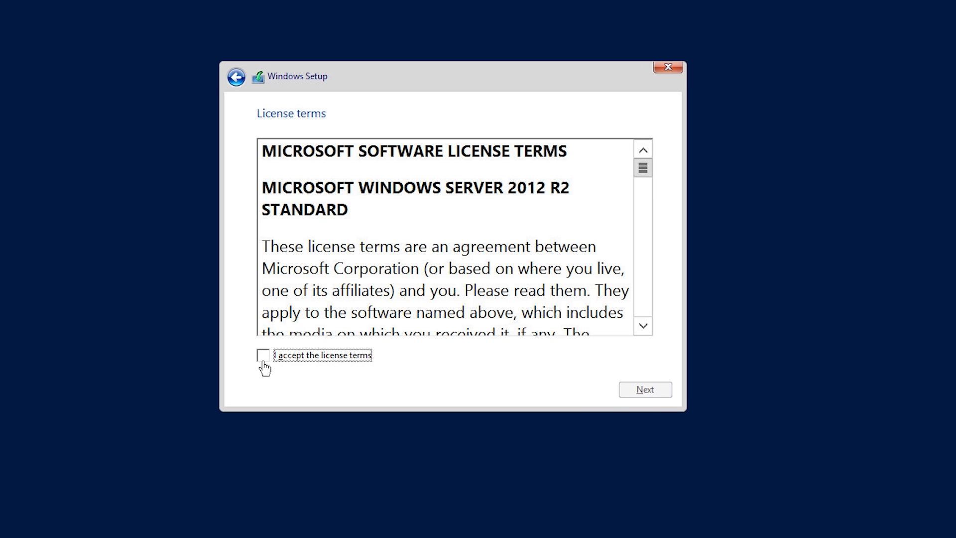
click(263, 354)
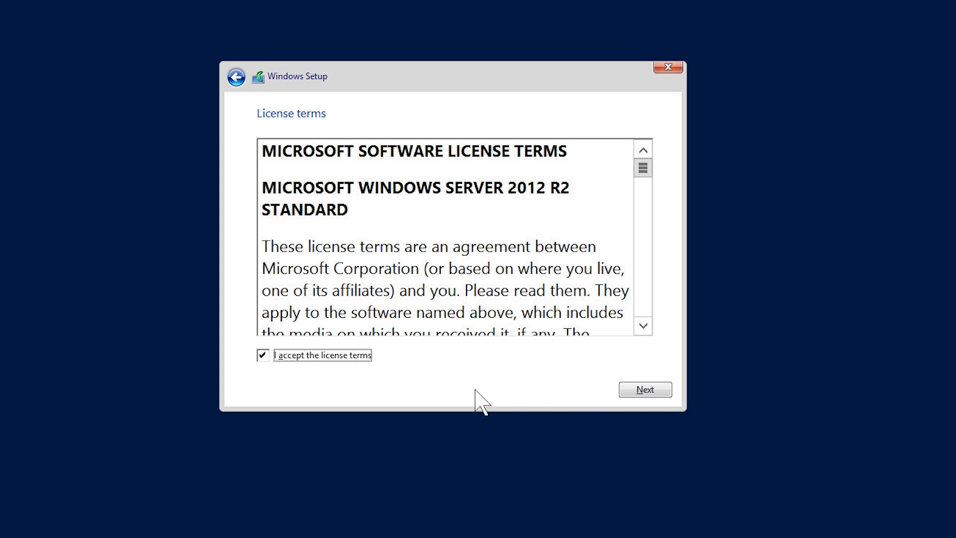
click(645, 390)
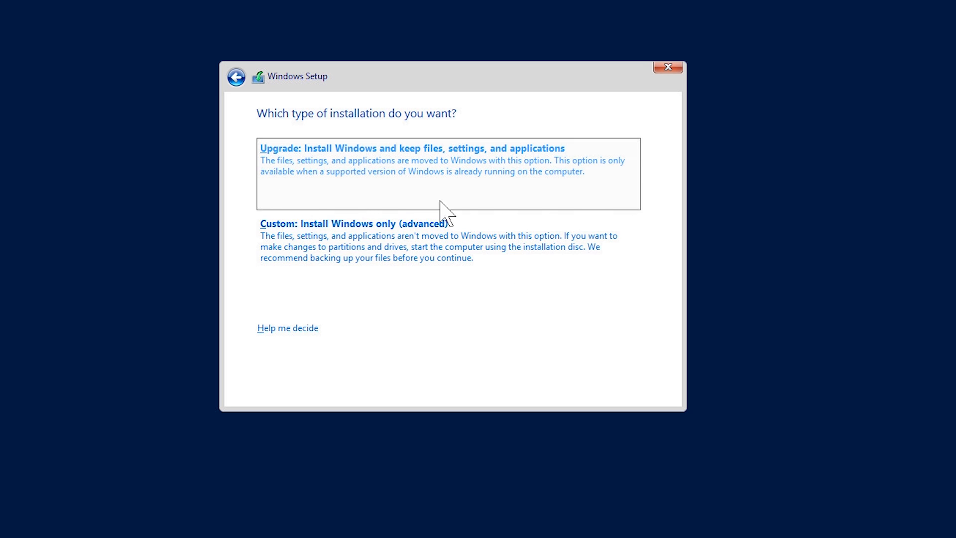
mouse_move(590, 209)
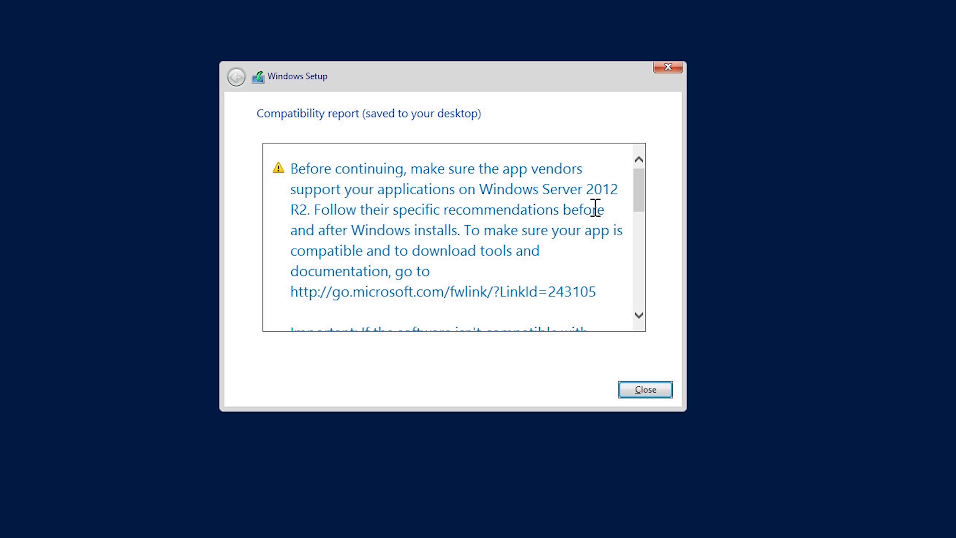
mouse_move(595, 205)
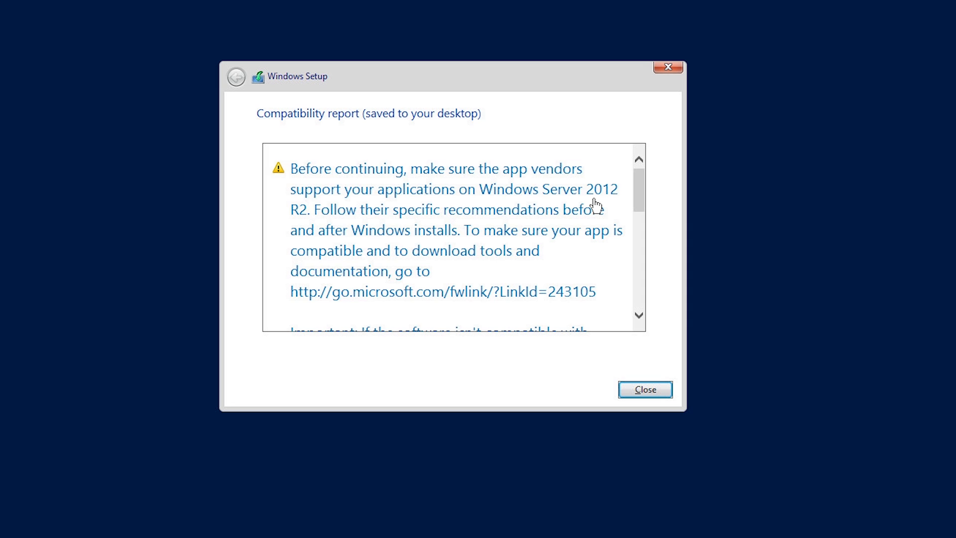
mouse_move(638, 202)
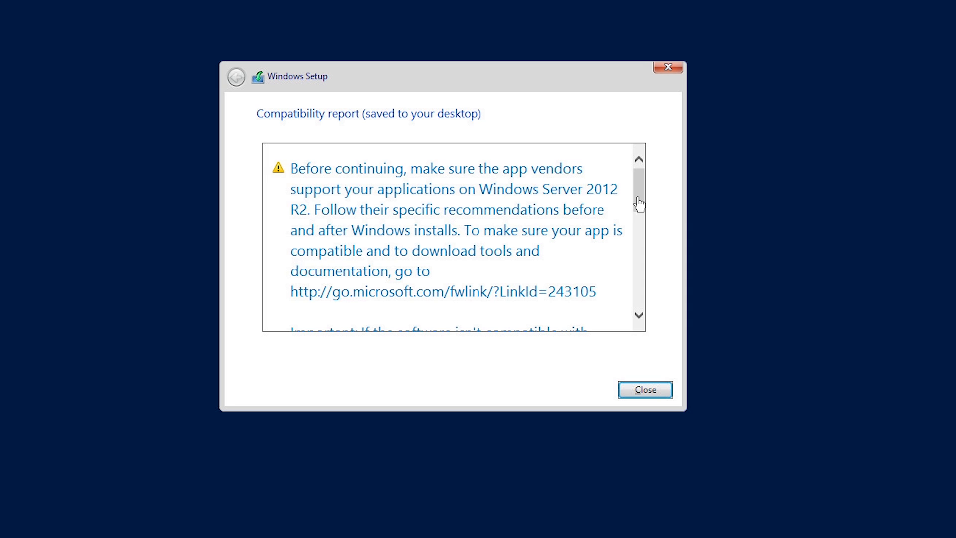
Highlight the ADPREP /FORESTPREP blocking item in the compatibility report and close it.
scroll(down, 3)
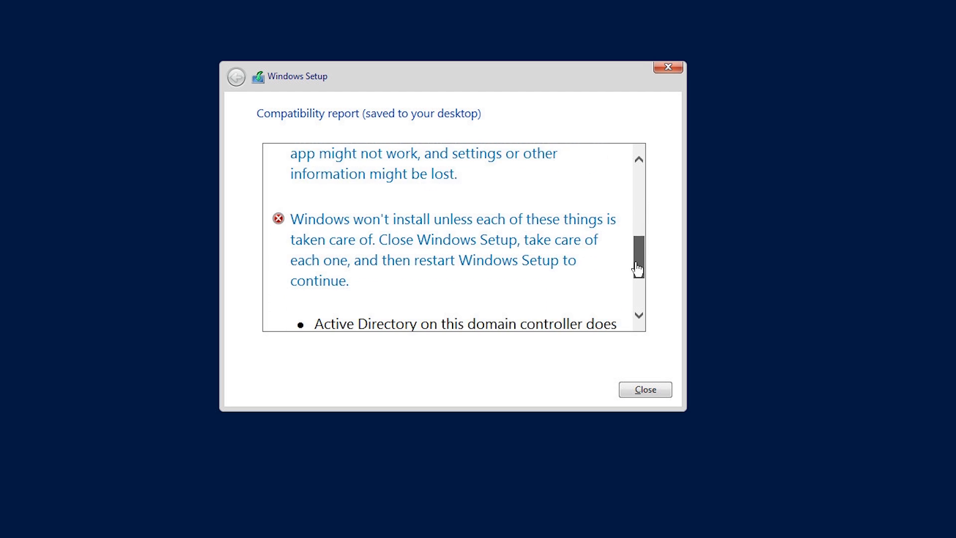
scroll(down, 3)
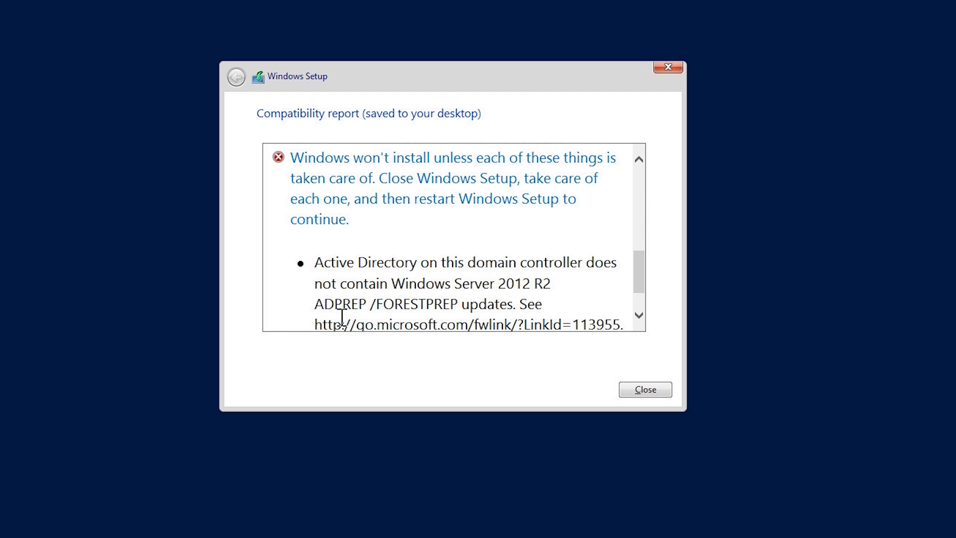
drag(313, 305, 463, 304)
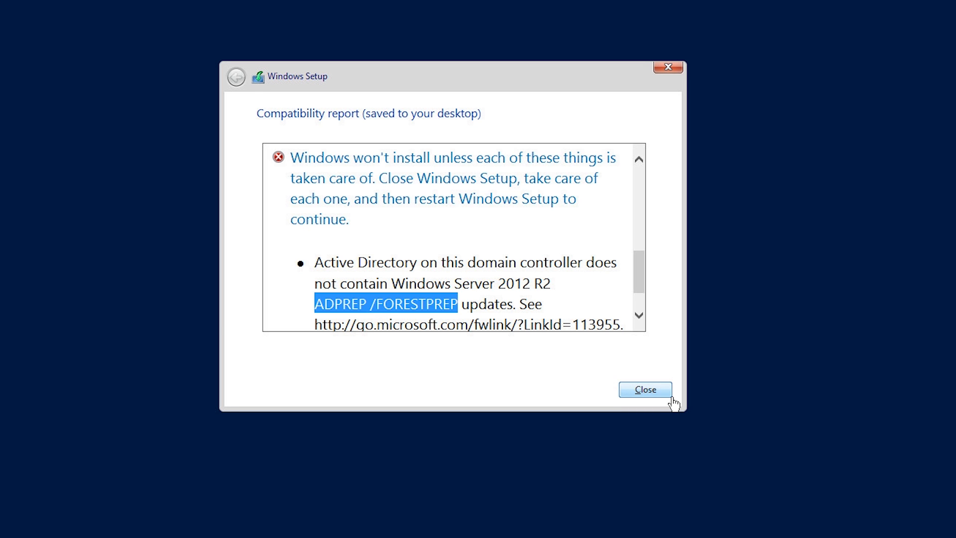
click(645, 389)
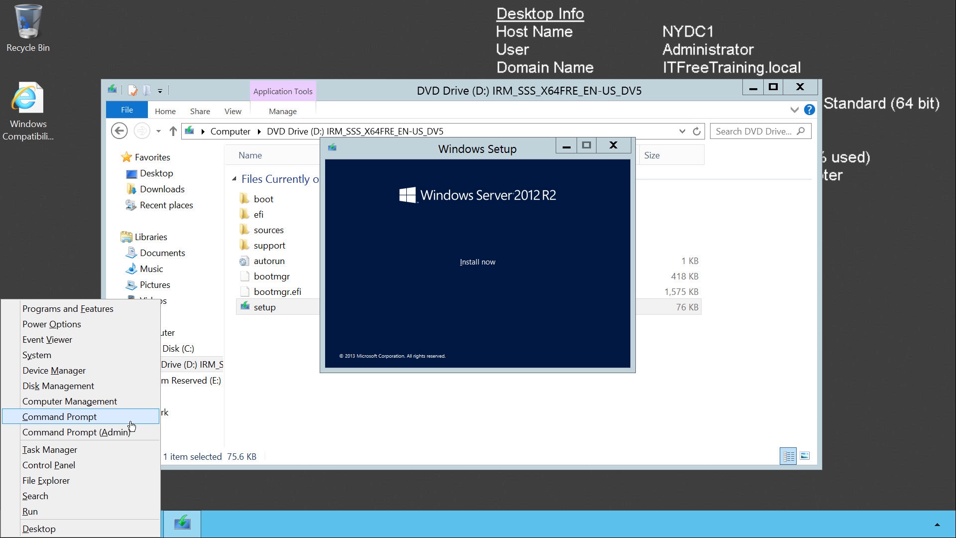
Open Command Prompt from the Win+X menu.
click(76, 432)
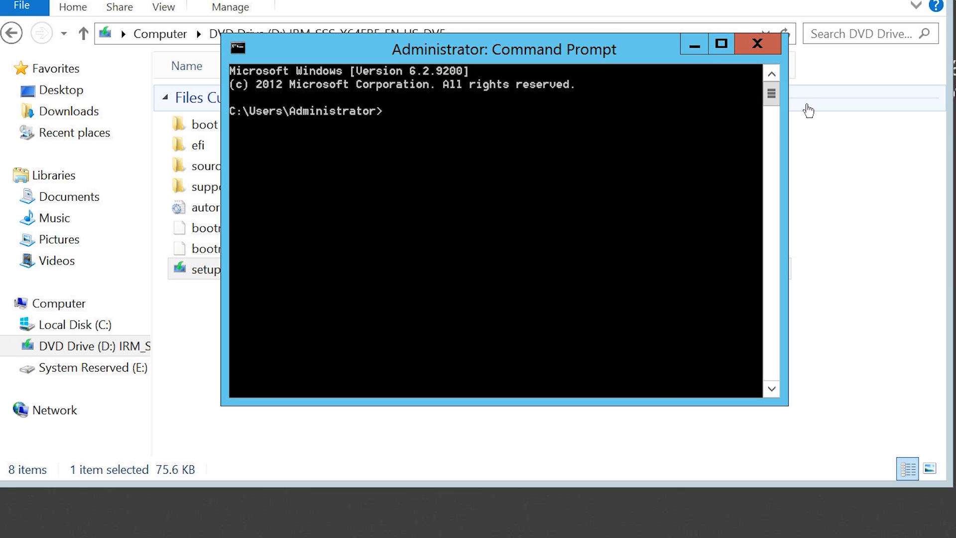
Change to the disc's support\adprep folder and run ADPrep /ForestPrep.
text(cd support)
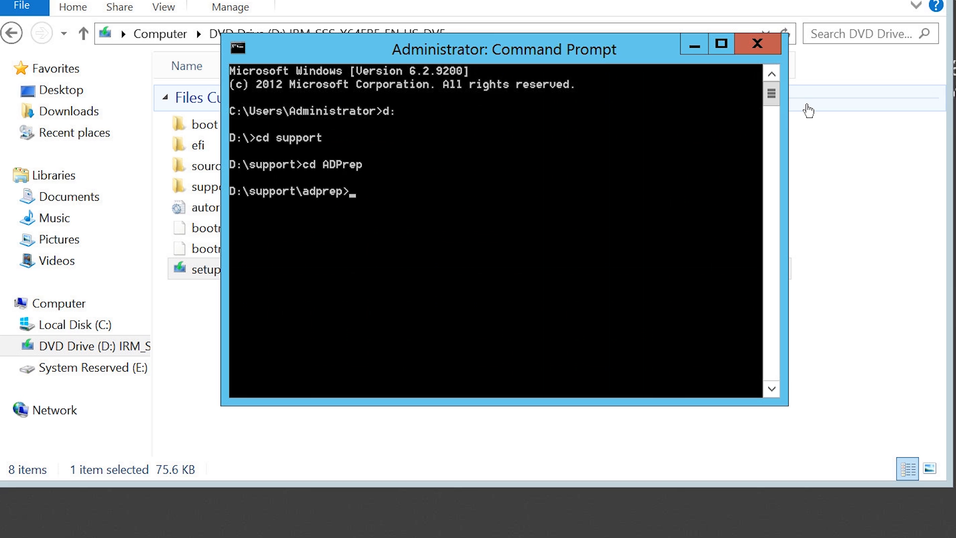
text(ADPrep /ForestP)
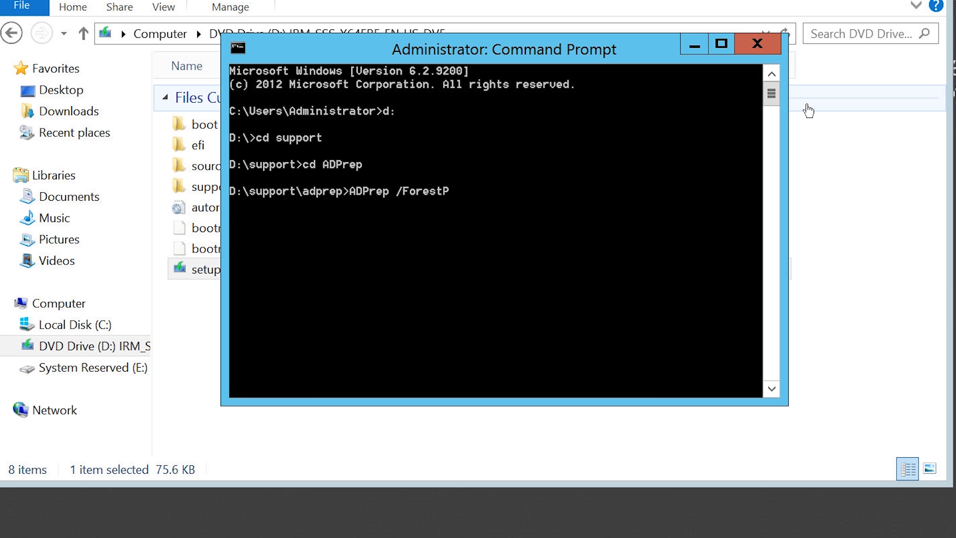
text(rep)
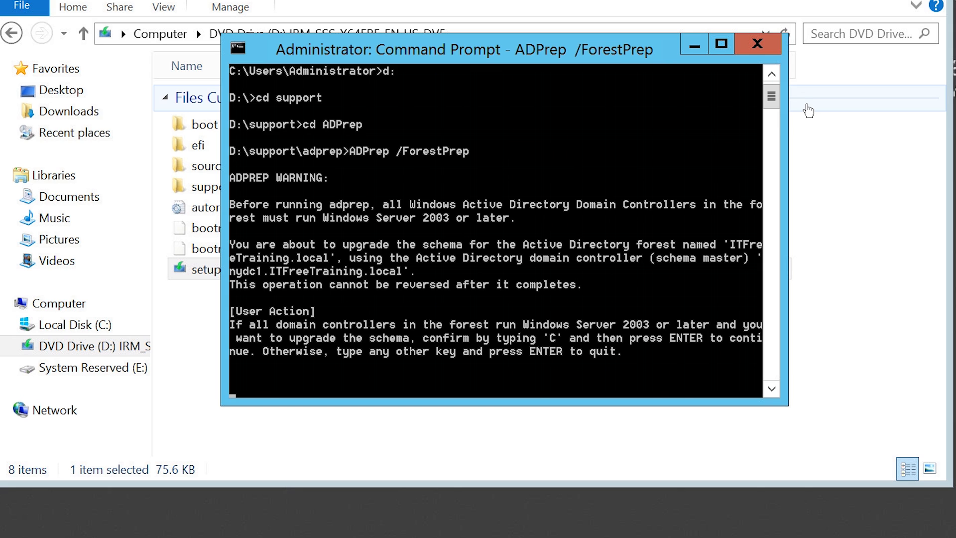
mouse_move(490, 253)
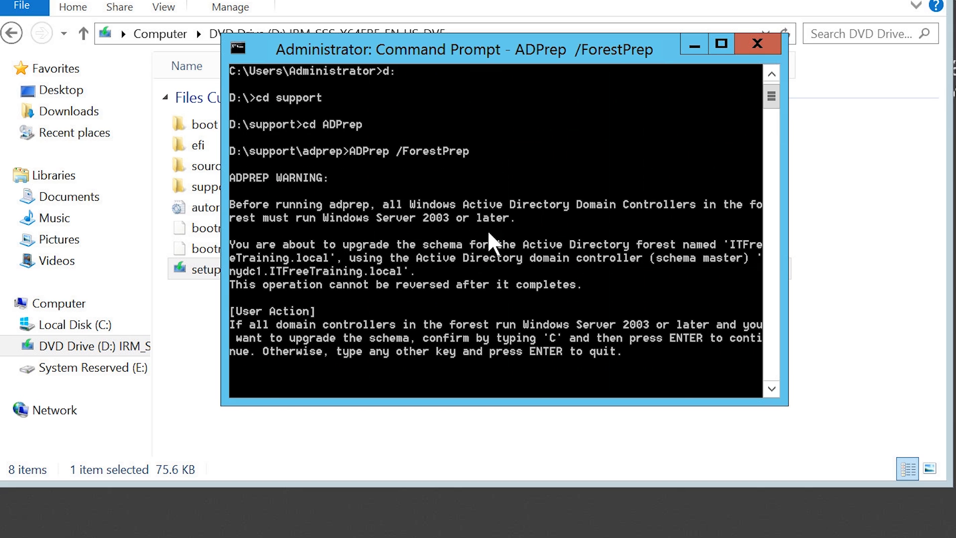
mouse_move(333, 237)
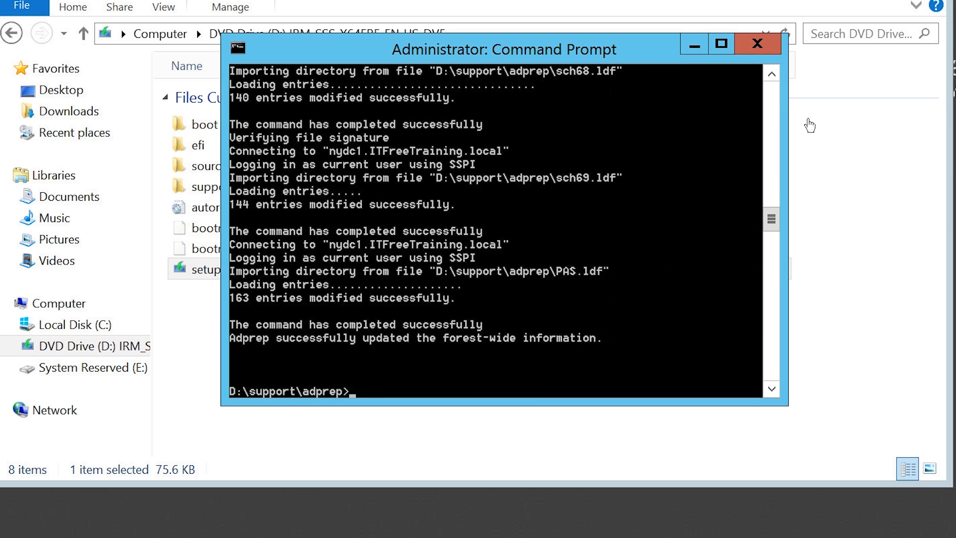
Run ADPrep /DomainPrep to update the domain-wide information.
text(ADPrep /)
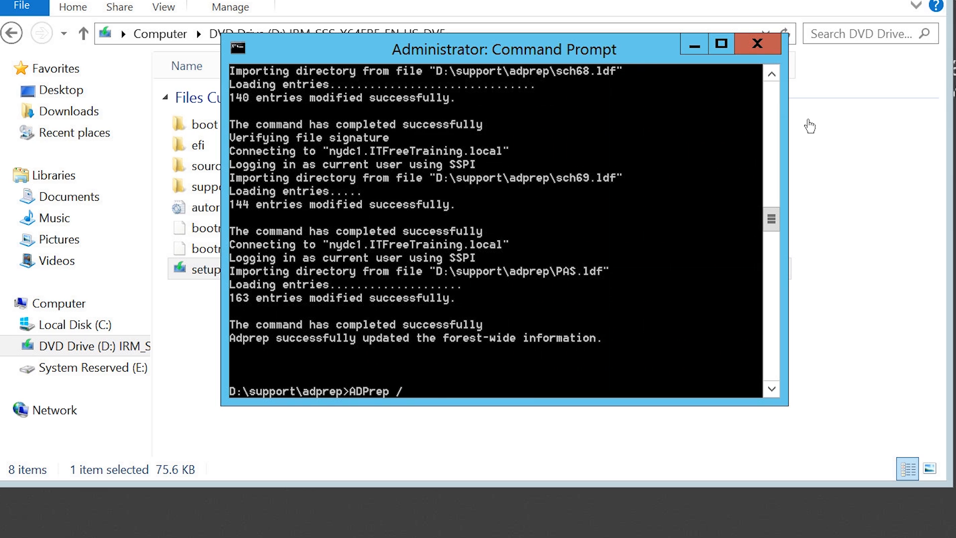
text(DomainPrep)
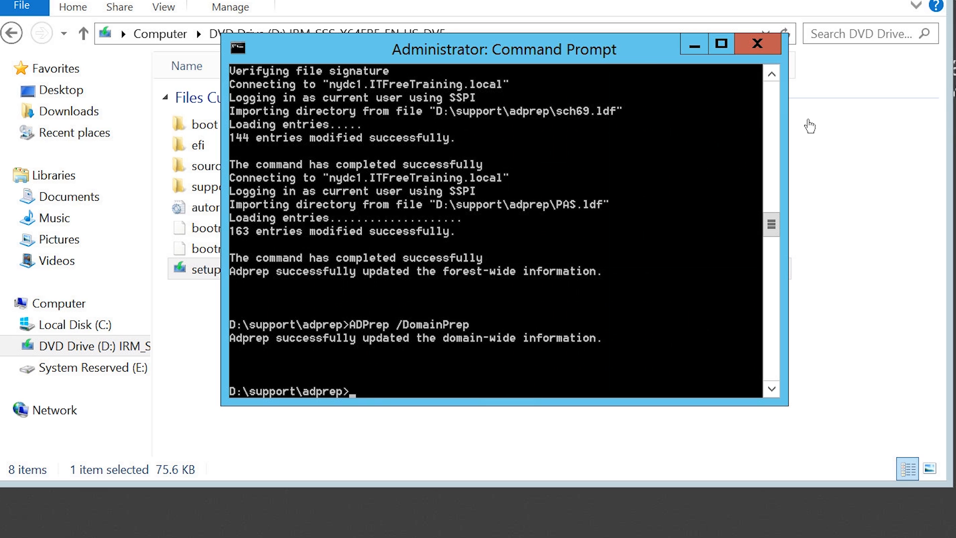
Run RepAdmin /SyncAll /APeD to force replication of all partitions.
text(RepAdmin /Sync)
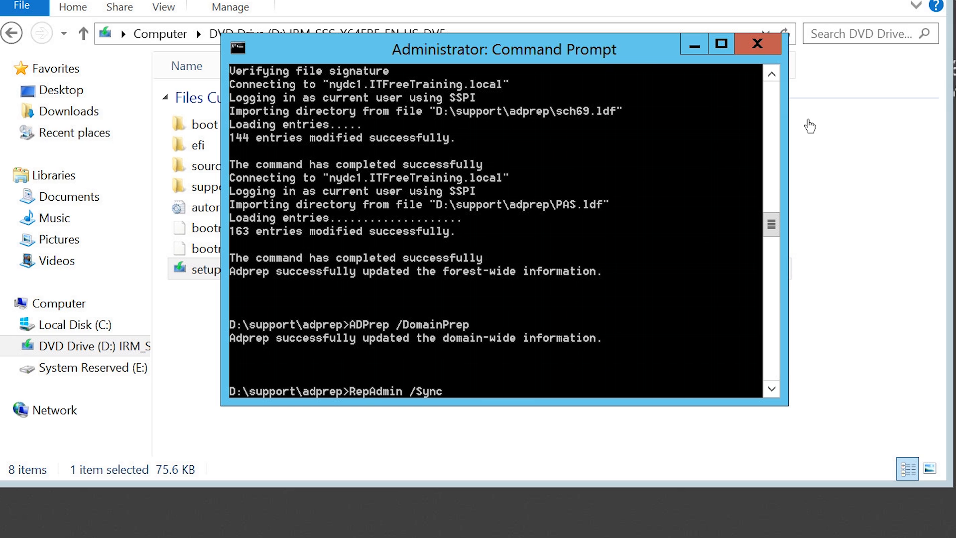
text(All /APeD)
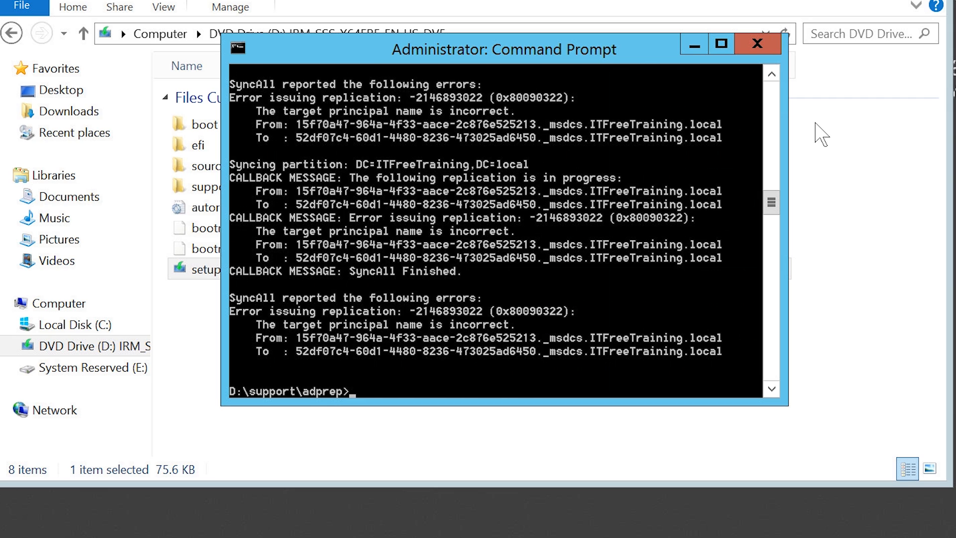
Relaunch setup, pass the updates and edition pages, and review the upgrade compatibility report.
text(e)
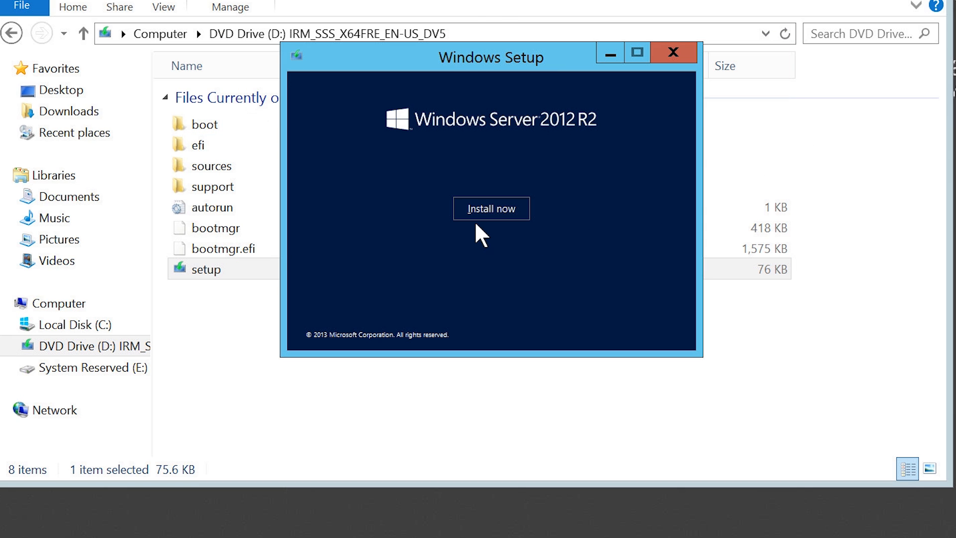
click(491, 208)
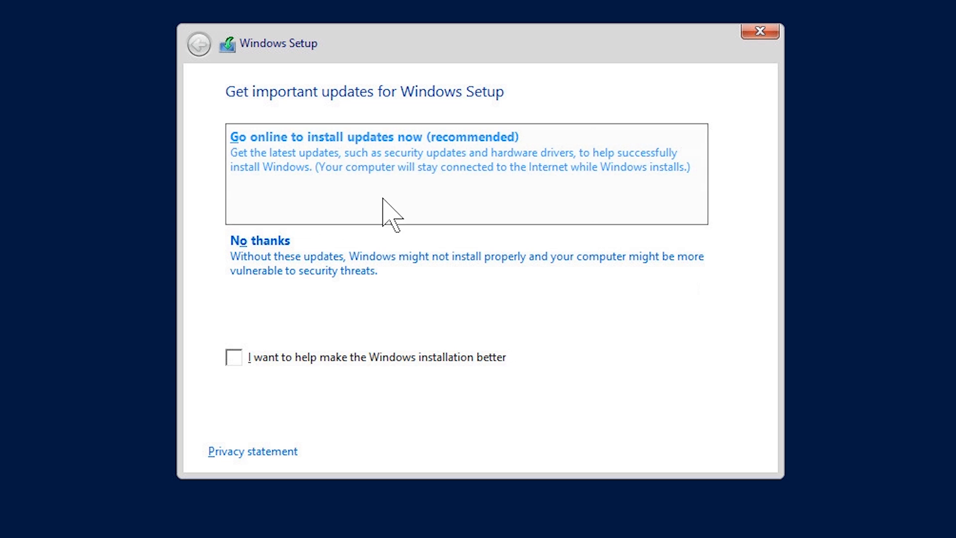
click(376, 137)
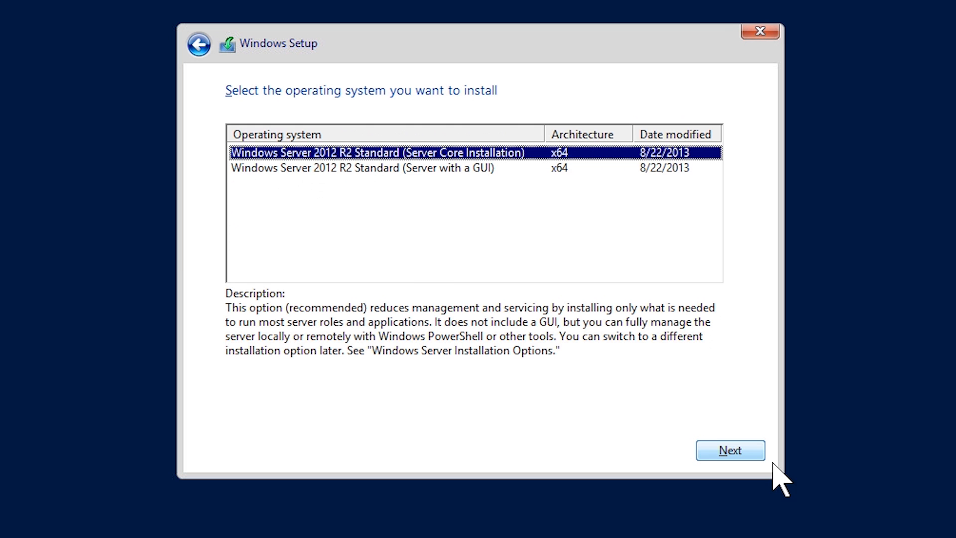
click(731, 449)
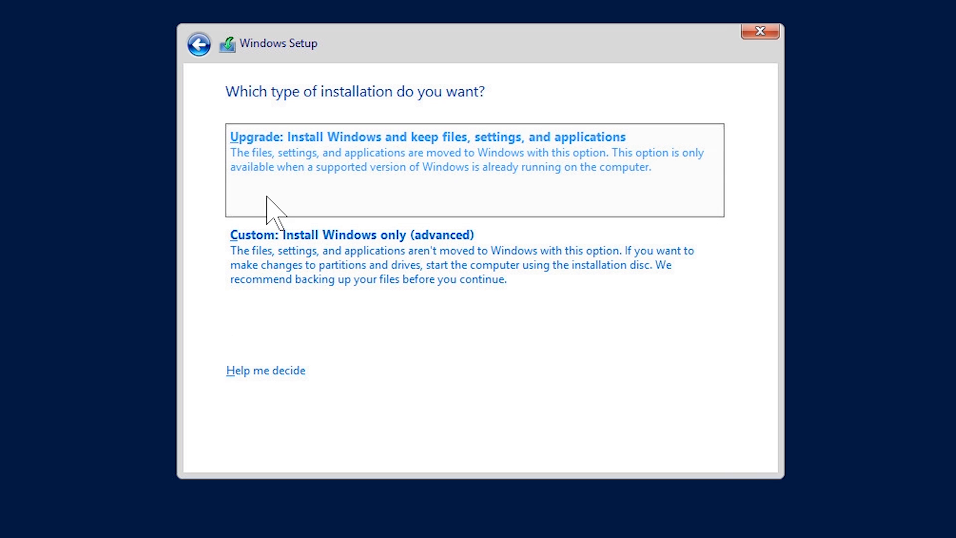
mouse_move(677, 214)
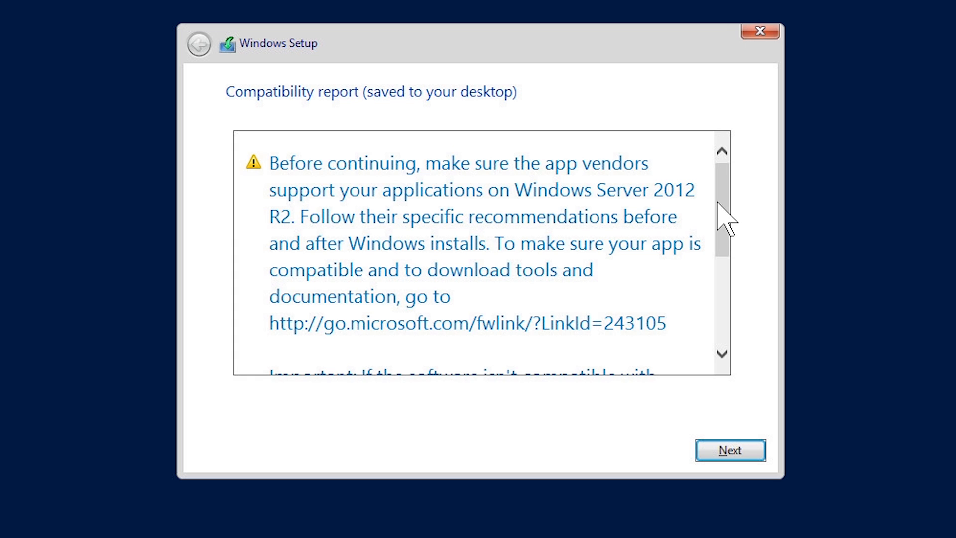
scroll(down, 3)
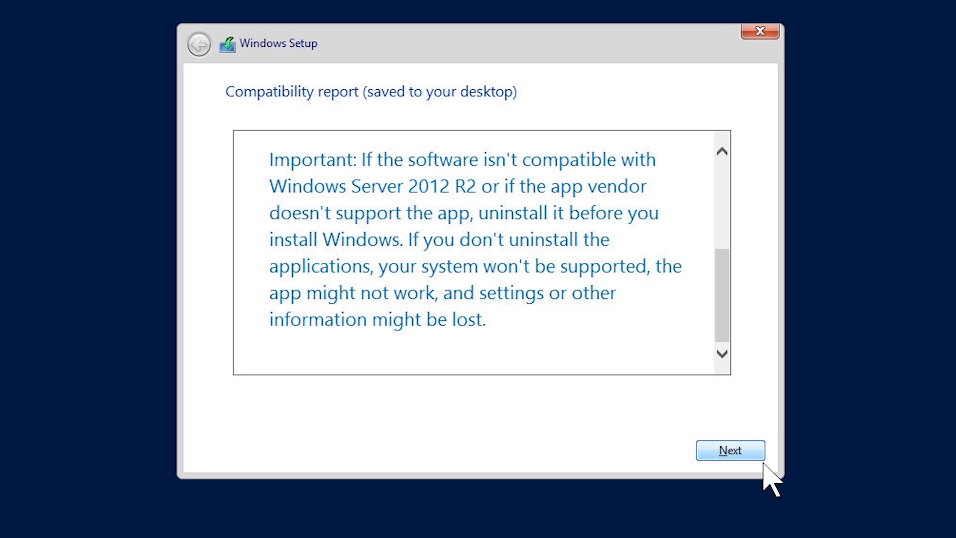
Start the upgrade from the report and close Server Manager on the new R2 desktop.
click(730, 450)
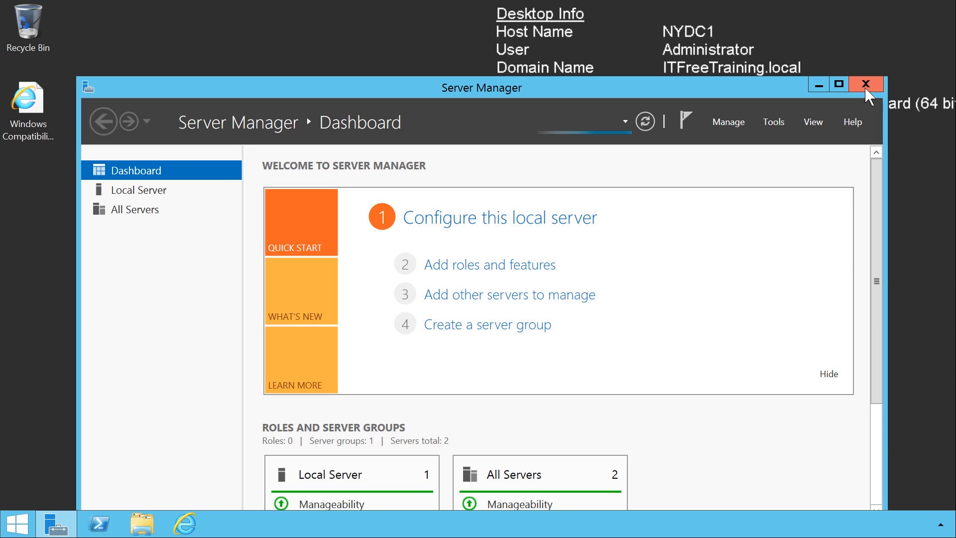
click(864, 83)
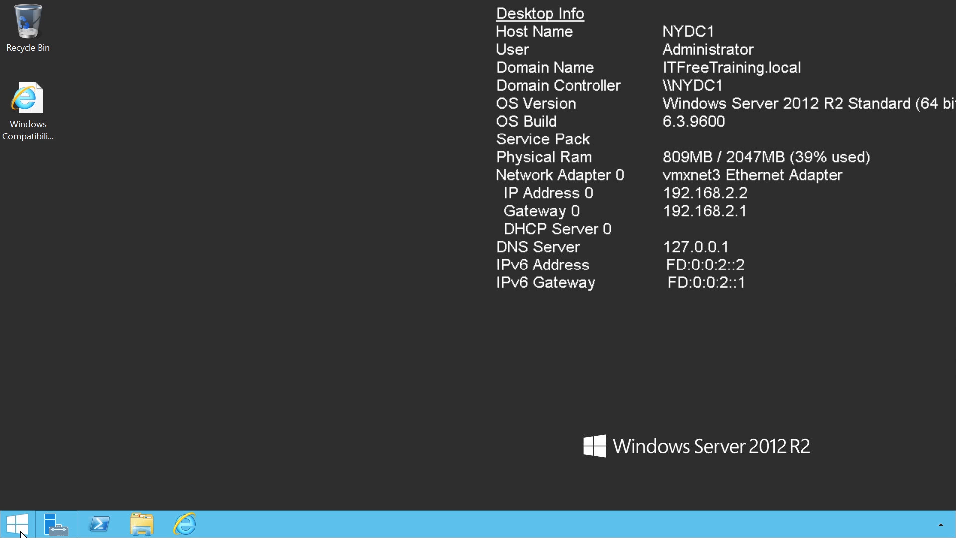
Explore the new Start button, its right-click admin tools menu, and return to the desktop.
click(18, 520)
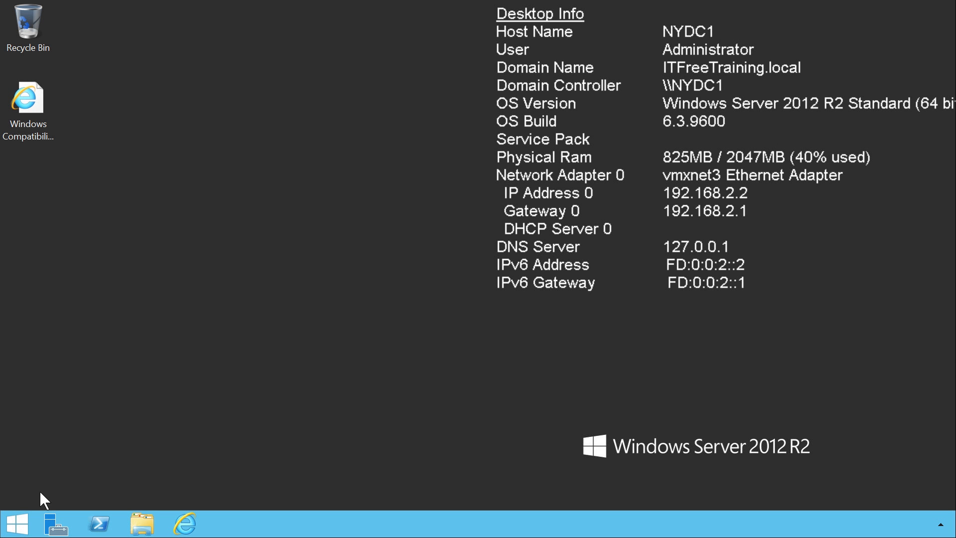
right_click(16, 522)
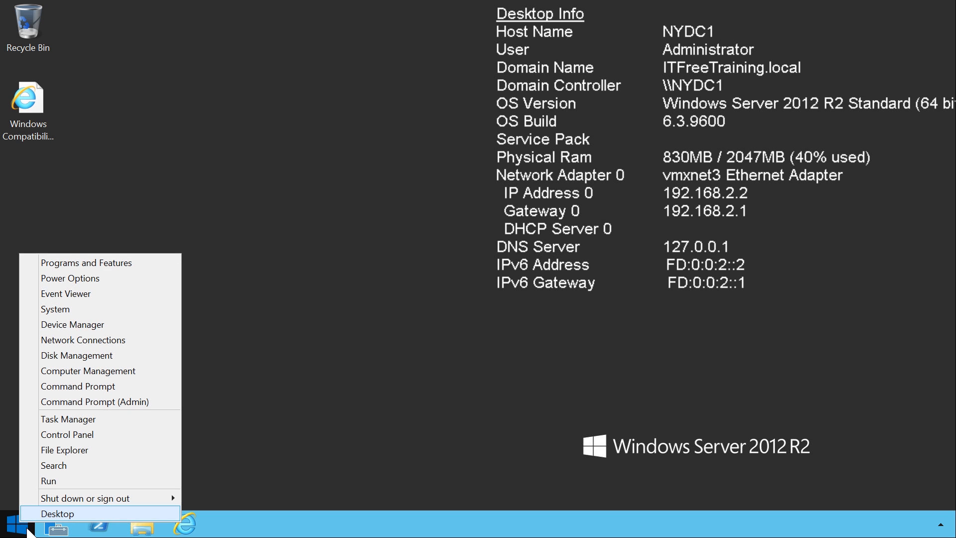
click(54, 514)
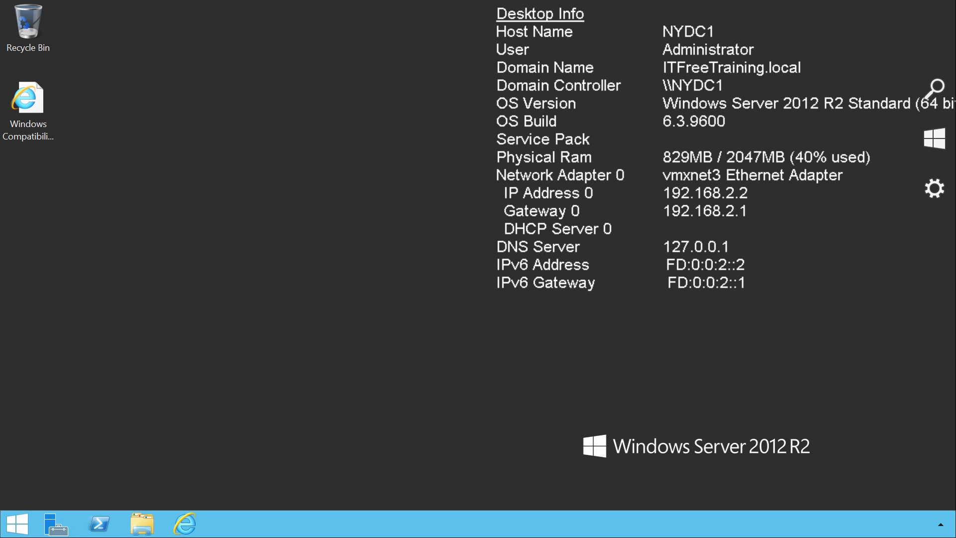
mouse_move(952, 185)
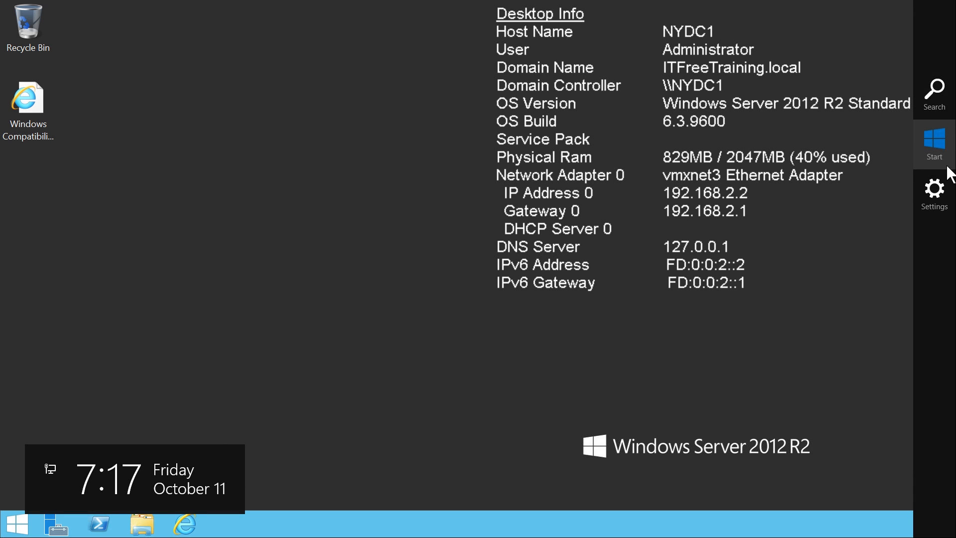
mouse_move(950, 259)
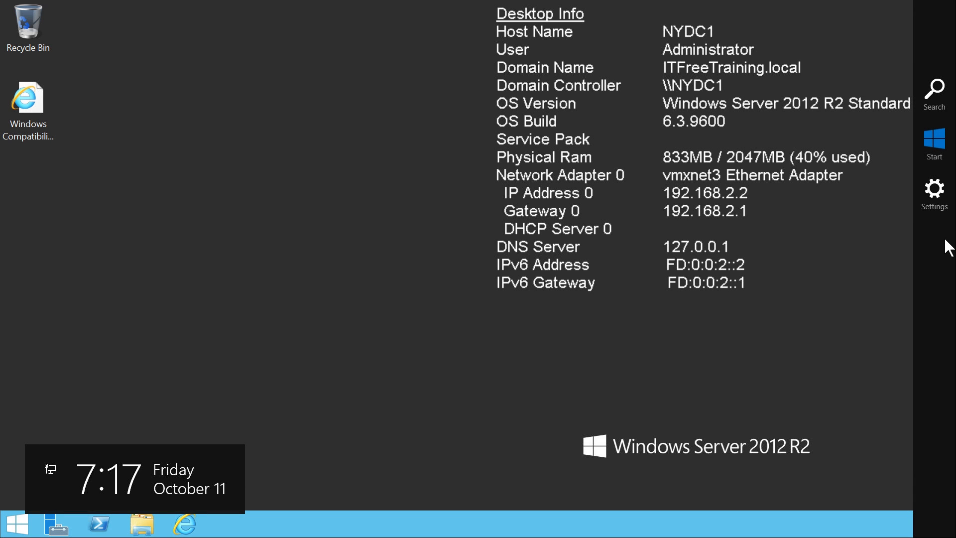